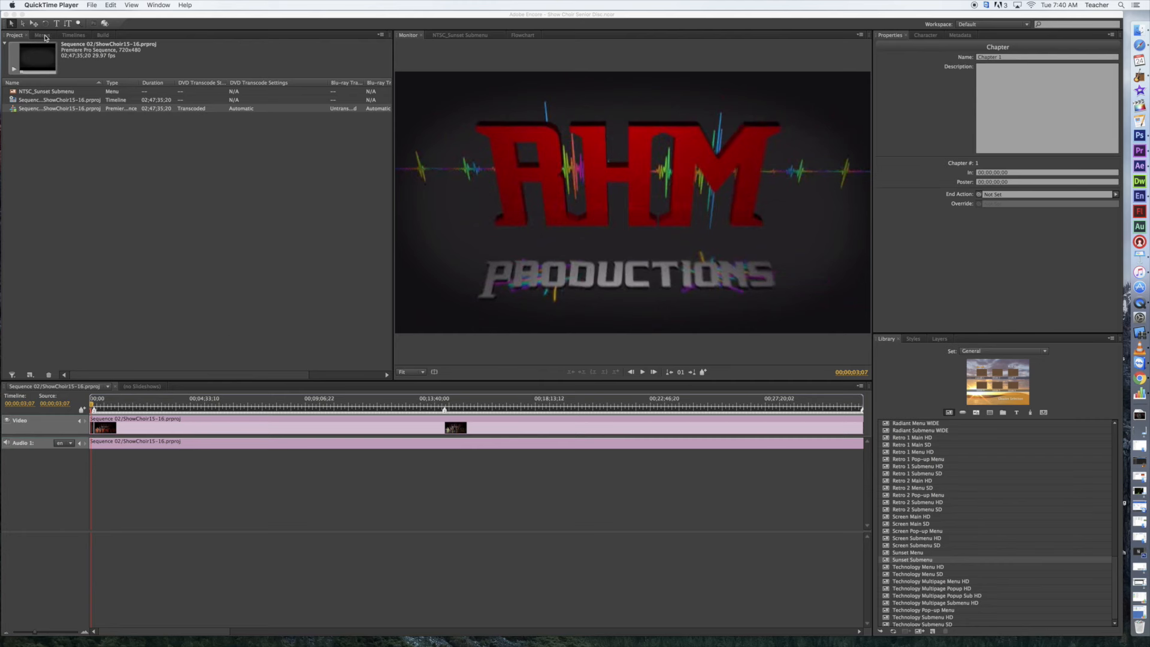
Step: Bring the Encore project forward and show the disc's Menus list
{"action": "left_click", "coordinate": [293, 220]}
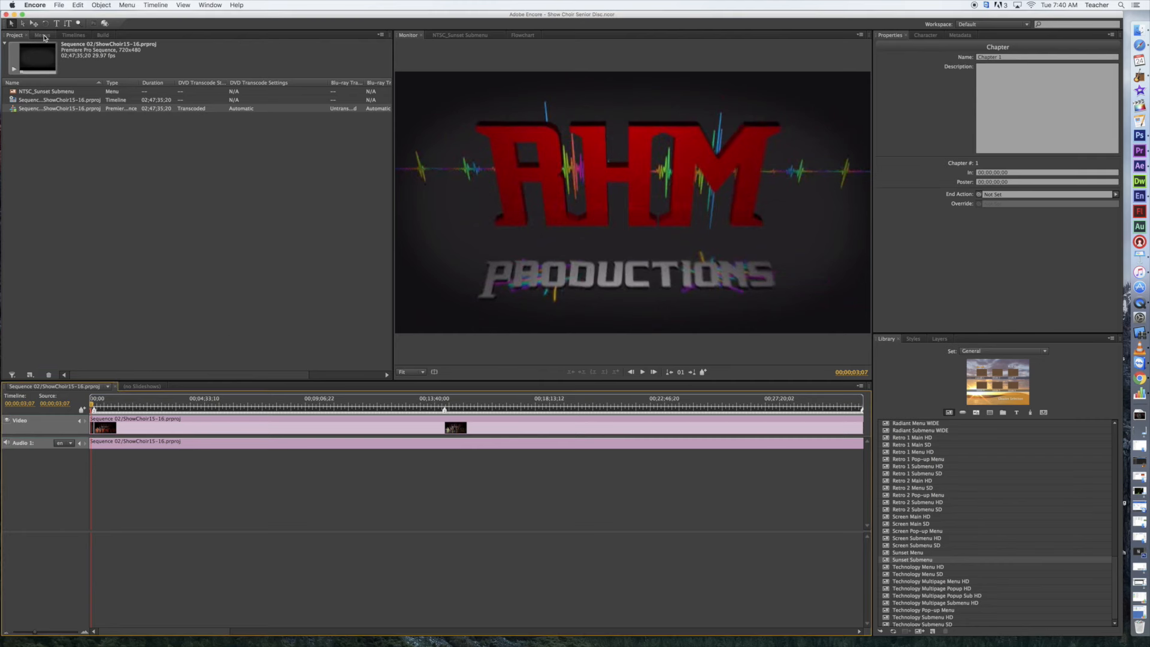
{"action": "left_click", "coordinate": [43, 35]}
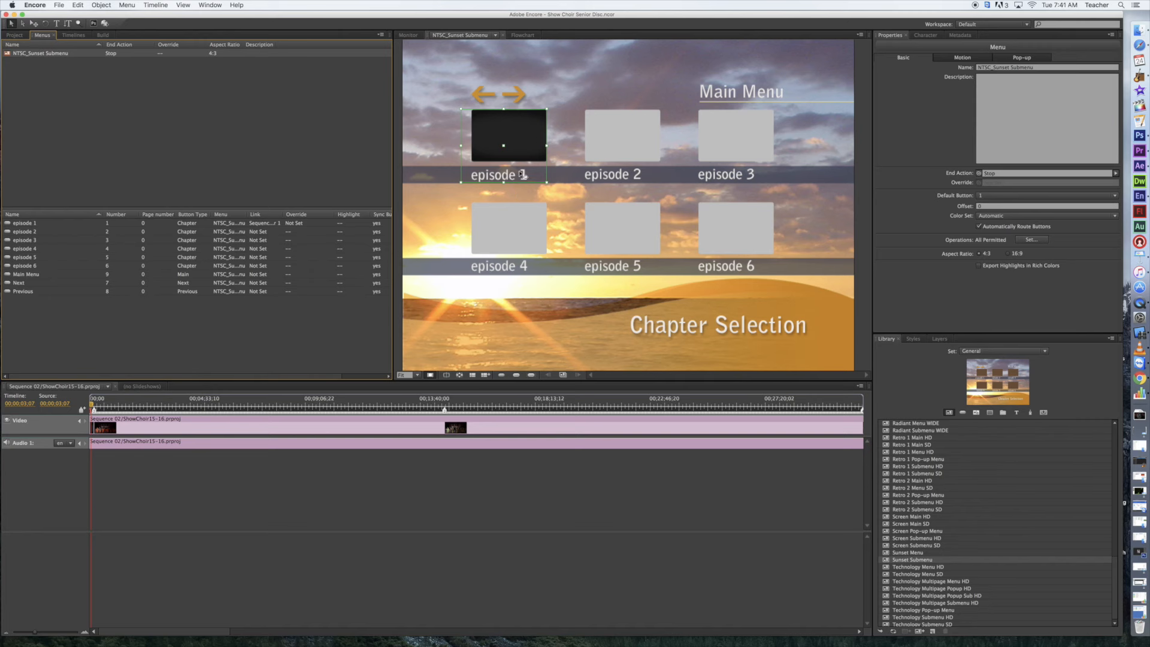
{"action": "mouse_move", "coordinate": [599, 162]}
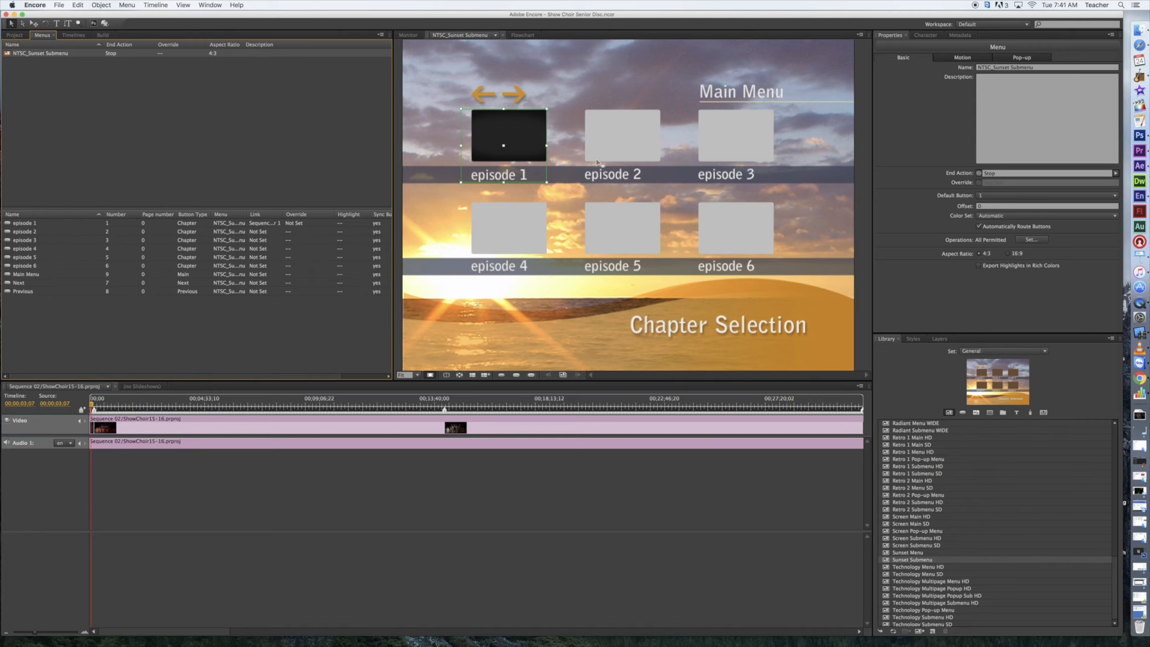
{"action": "mouse_move", "coordinate": [529, 152]}
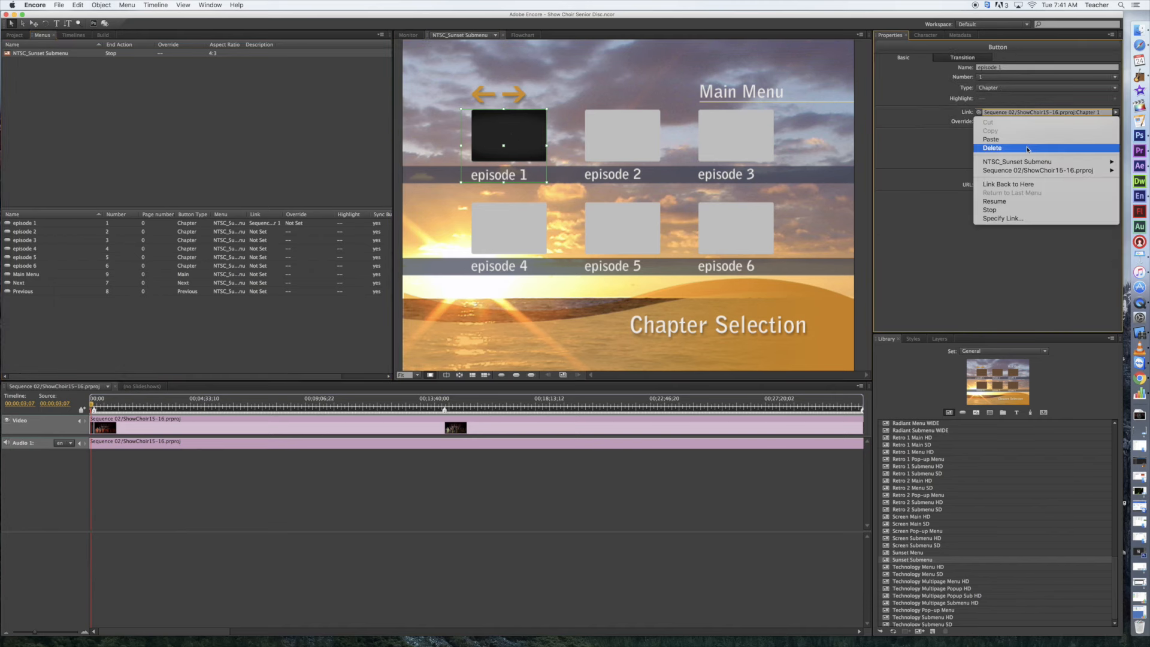
{"action": "mouse_move", "coordinate": [1037, 170]}
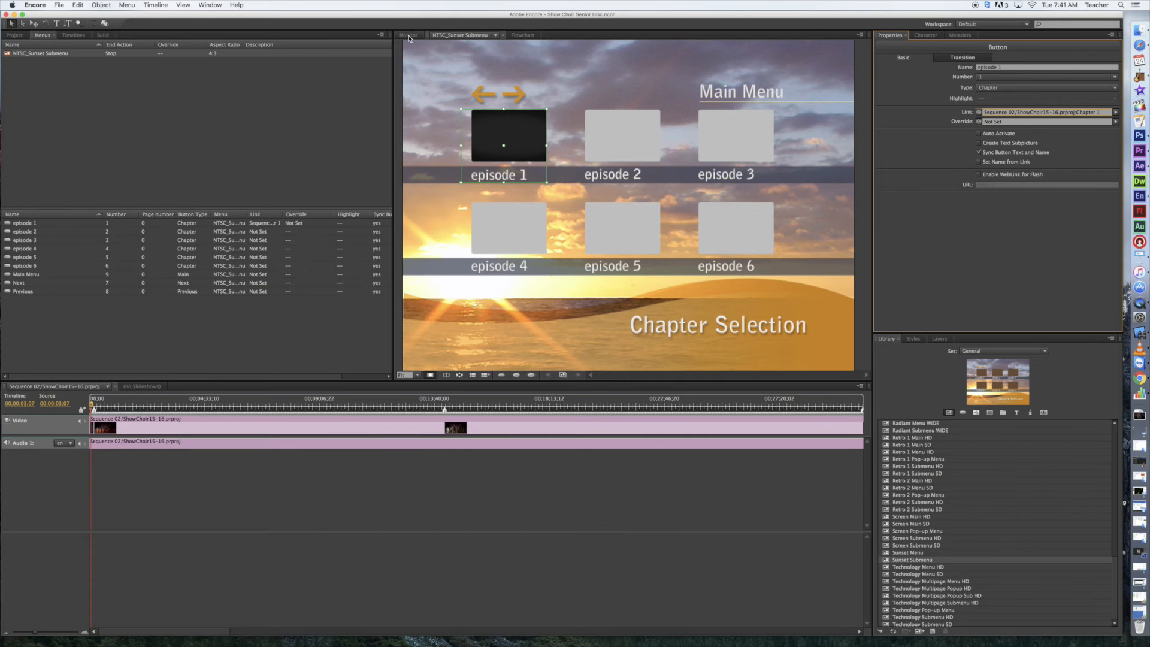
Step: Scrub the show choir sequence to the RHM Productions title and set it as chapter 1's poster frame
{"action": "left_click", "coordinate": [408, 34]}
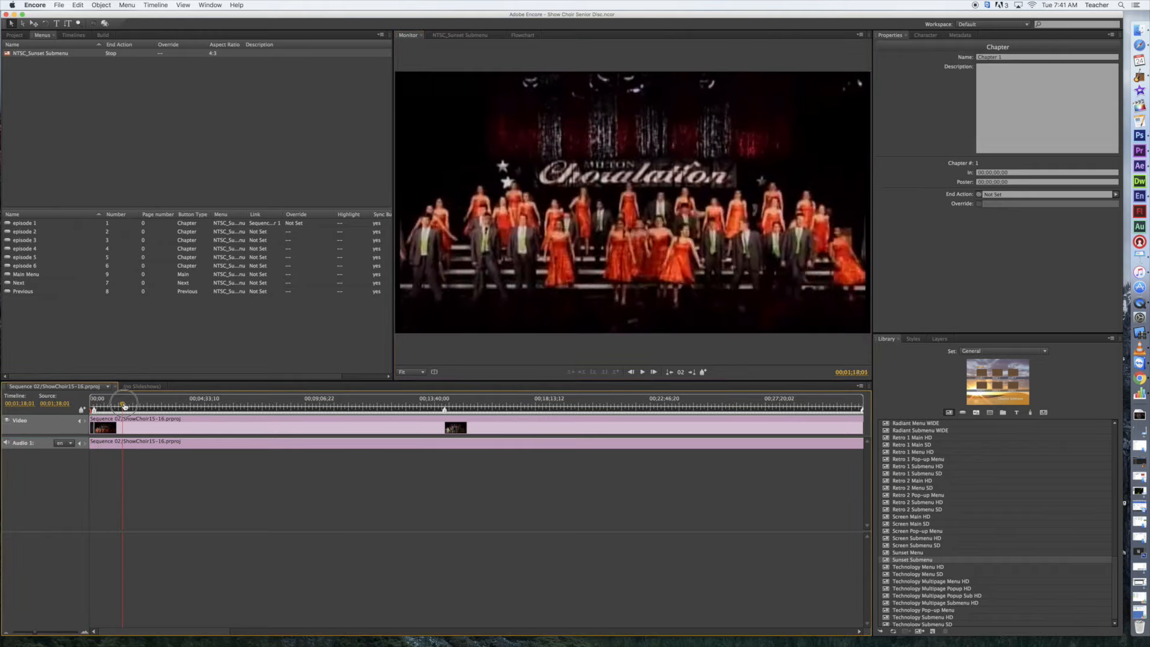
{"action": "left_click_drag", "start_coordinate": [124, 406], "coordinate": [103, 406]}
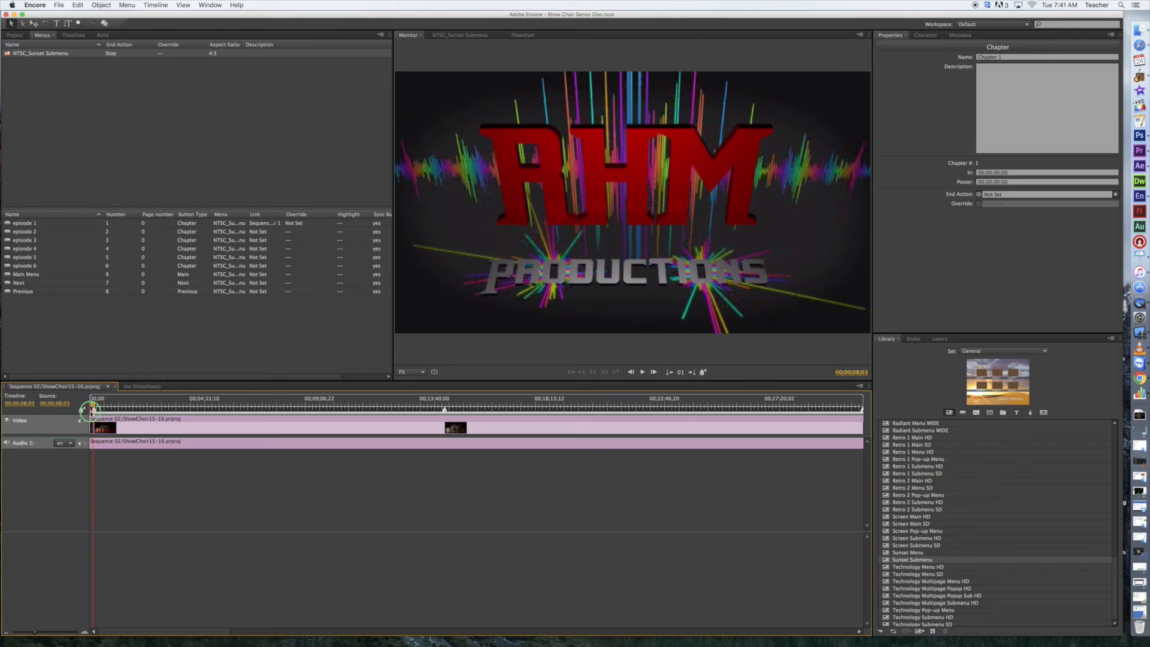
{"action": "right_click", "coordinate": [93, 407]}
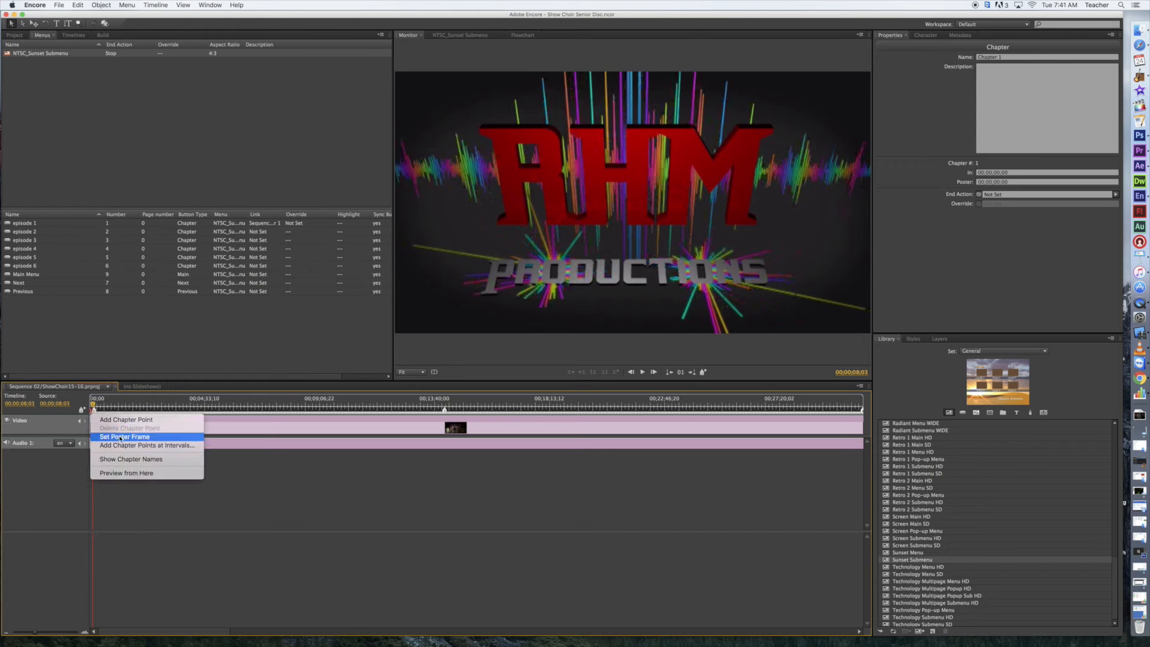
{"action": "left_click", "coordinate": [123, 436]}
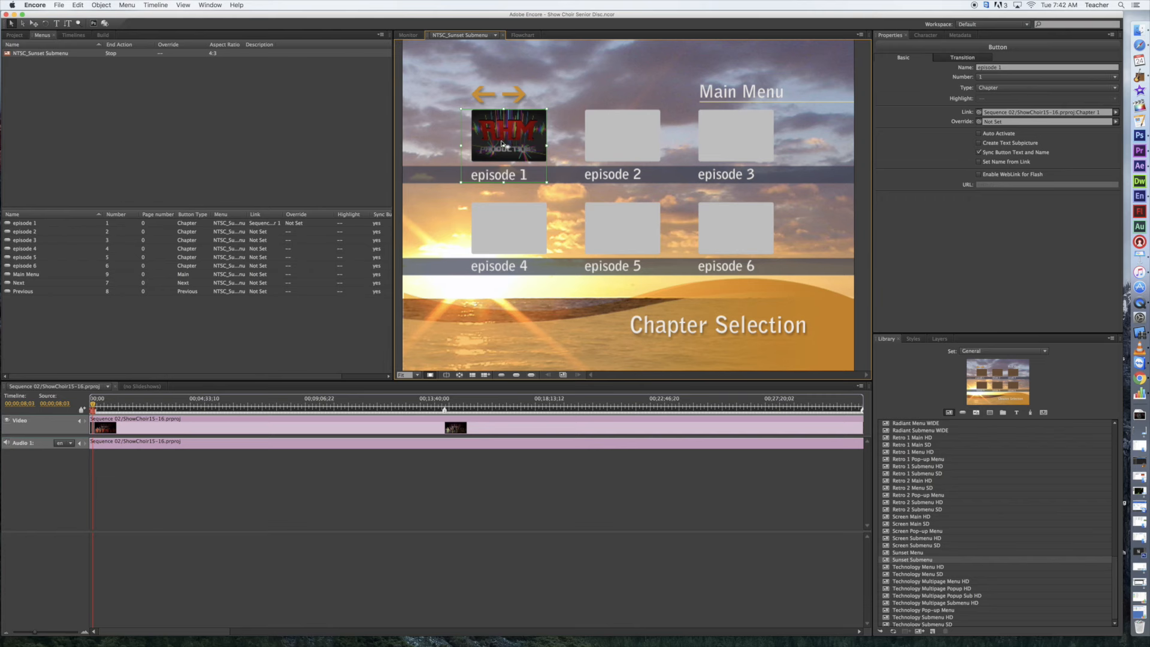
{"action": "mouse_move", "coordinate": [116, 406]}
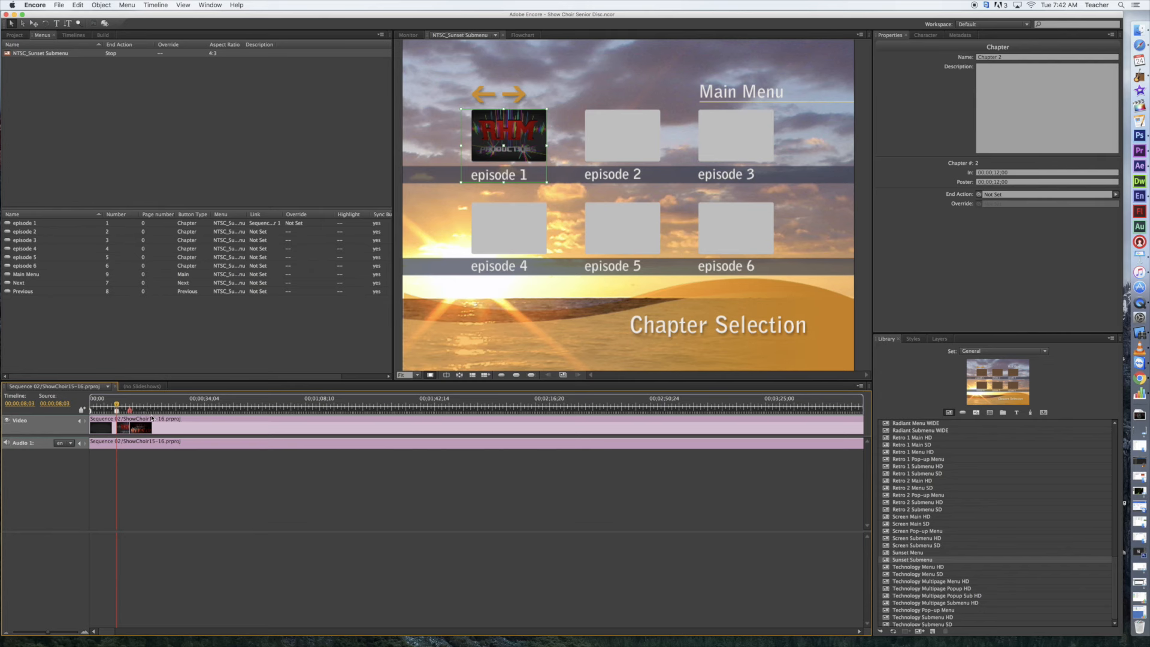
{"action": "mouse_move", "coordinate": [682, 106]}
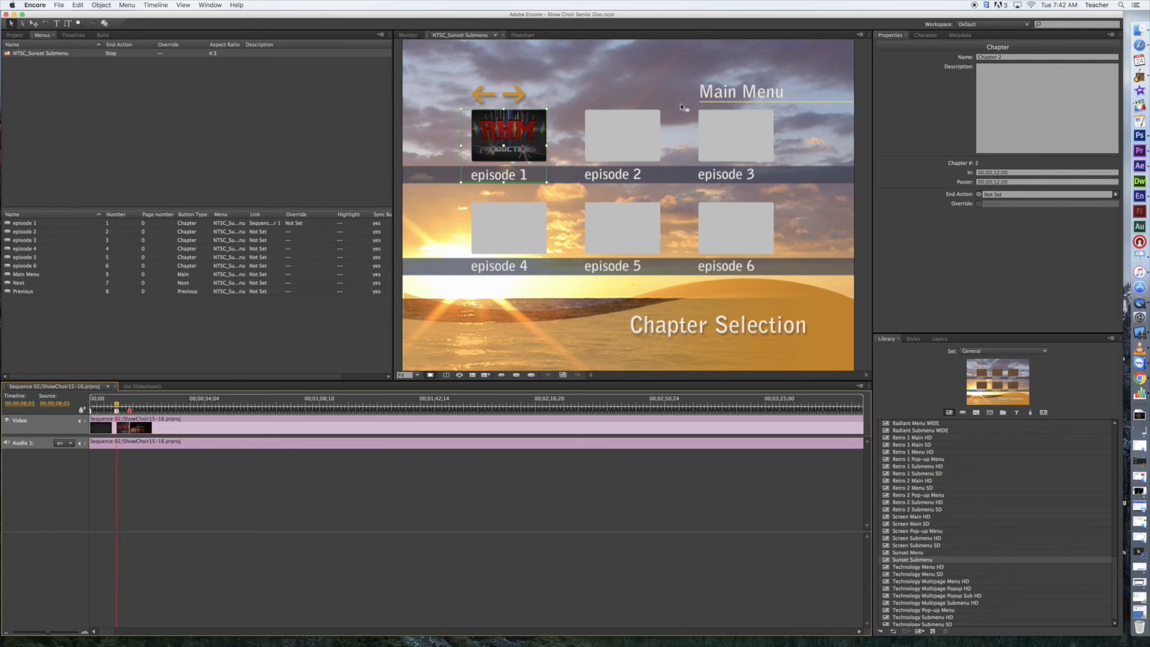
Step: Link the episode 2 button to Sequence 02/ShowChoir15-16.prproj Chapter 2
{"action": "left_click", "coordinate": [618, 134]}
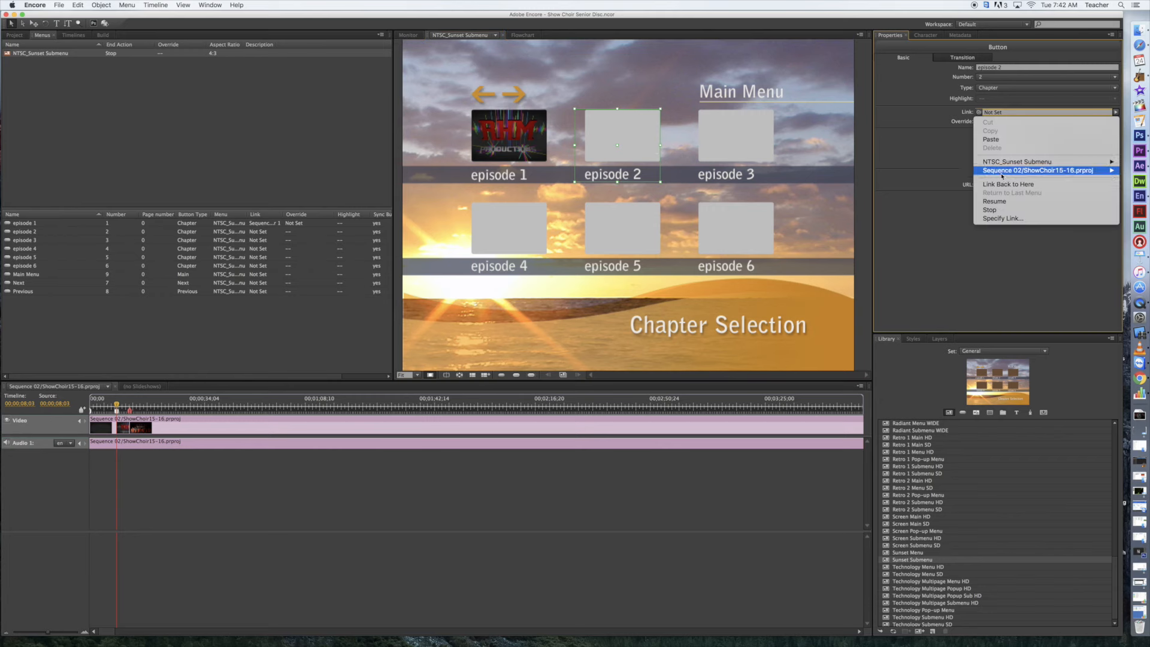
{"action": "left_click", "coordinate": [1036, 172]}
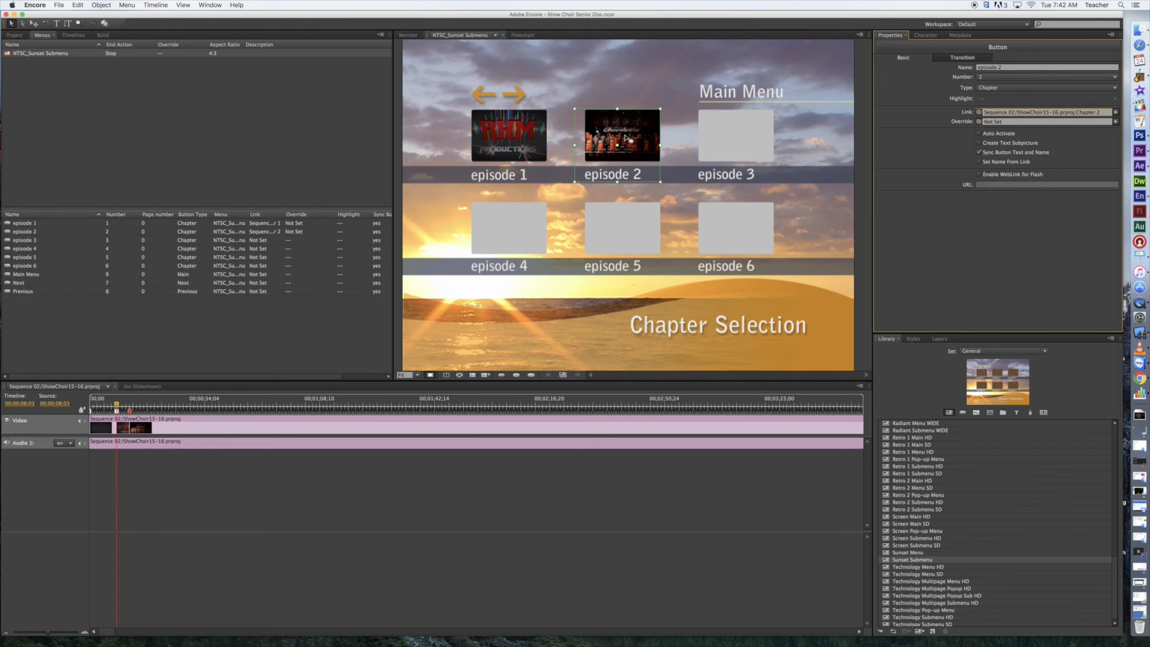
{"action": "mouse_move", "coordinate": [165, 395]}
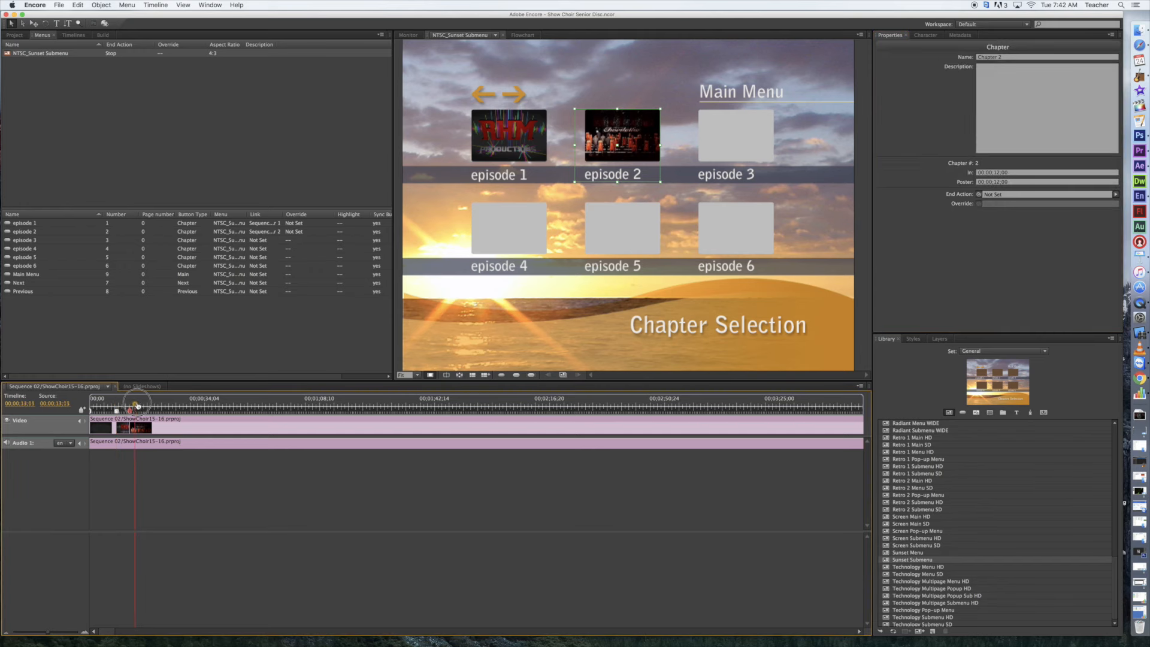
Step: Scrub to the Rising Stars caption frame and set it as chapter 2's poster frame
{"action": "left_click", "coordinate": [408, 35]}
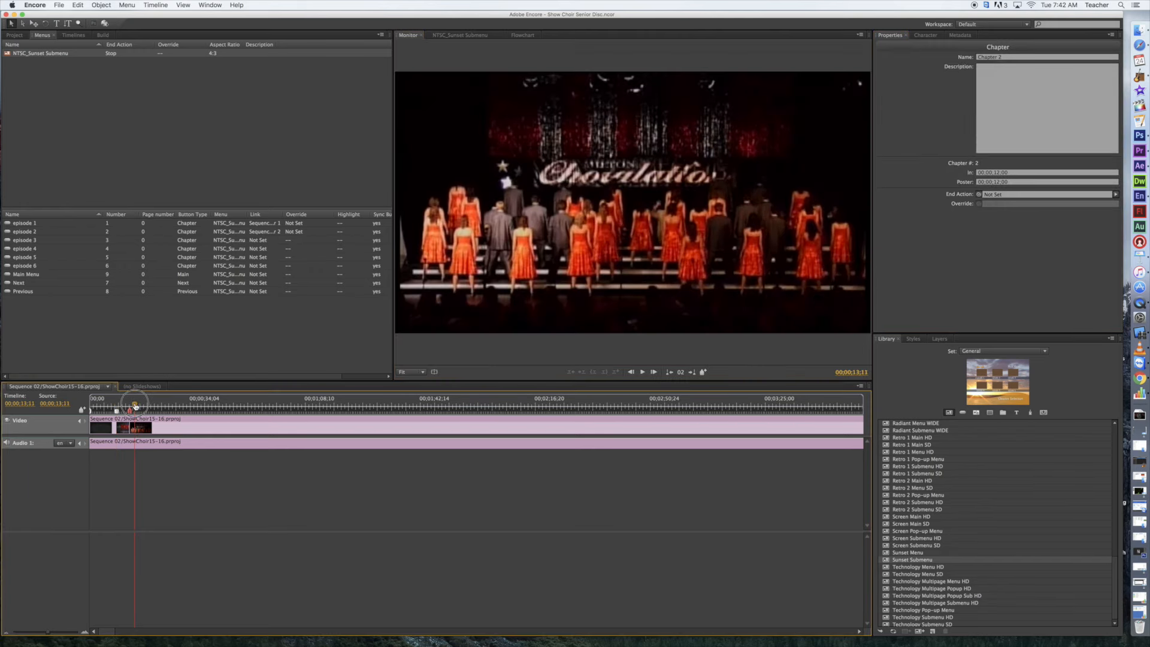
{"action": "left_click_drag", "start_coordinate": [135, 410], "coordinate": [146, 405]}
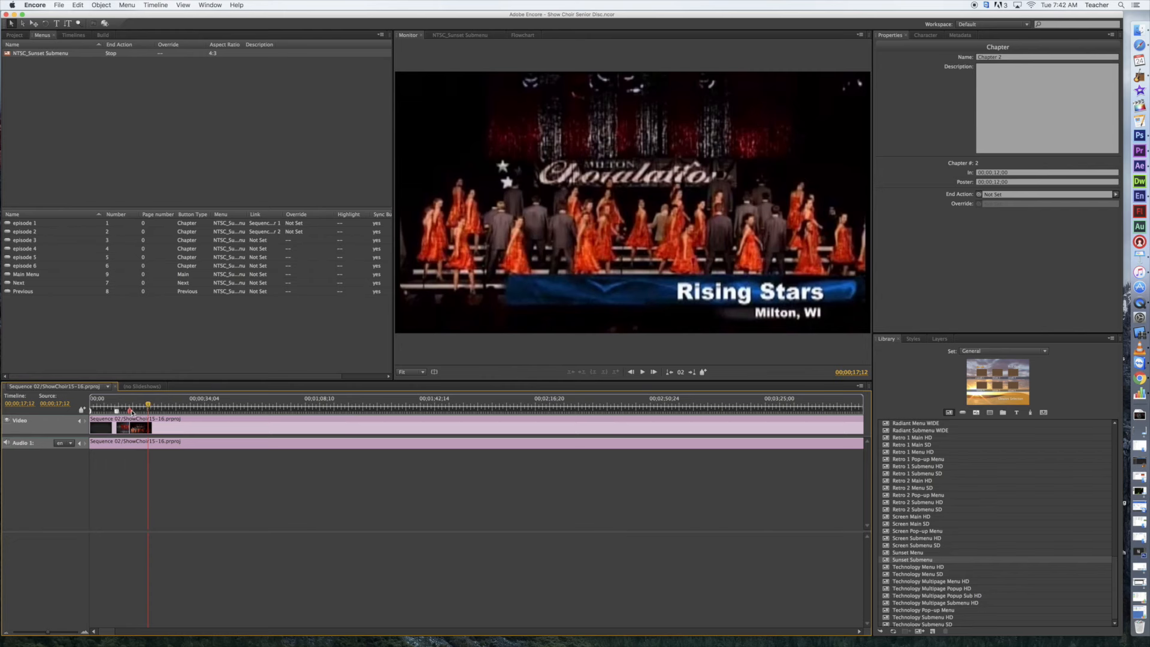
{"action": "right_click", "coordinate": [132, 416]}
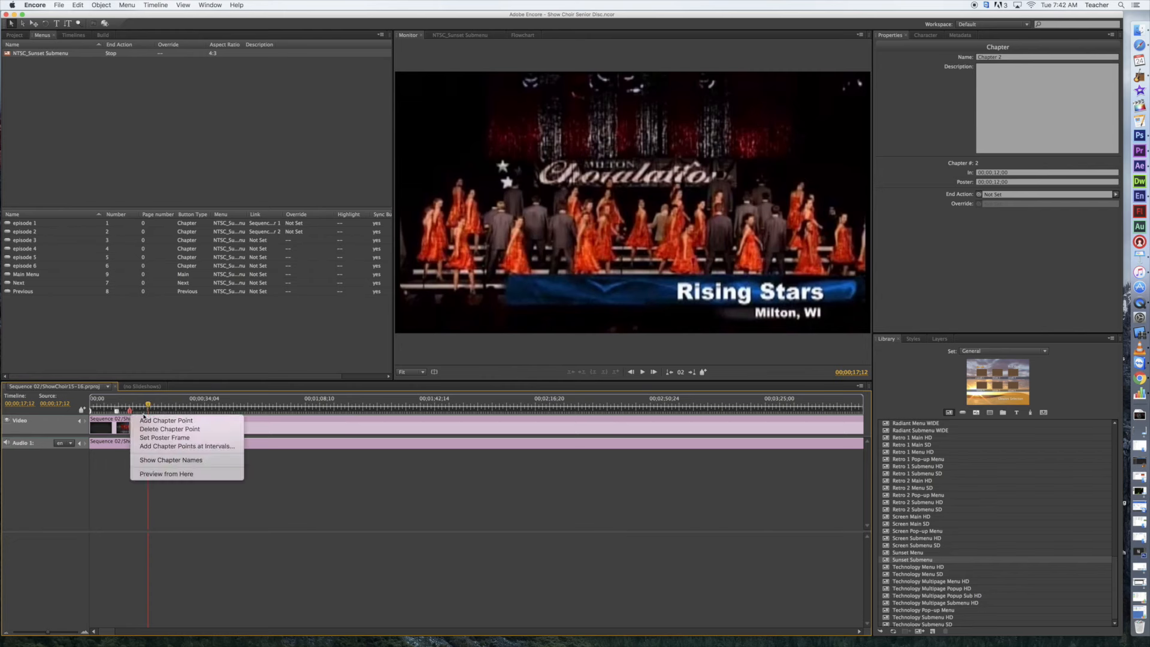
{"action": "left_click", "coordinate": [164, 437]}
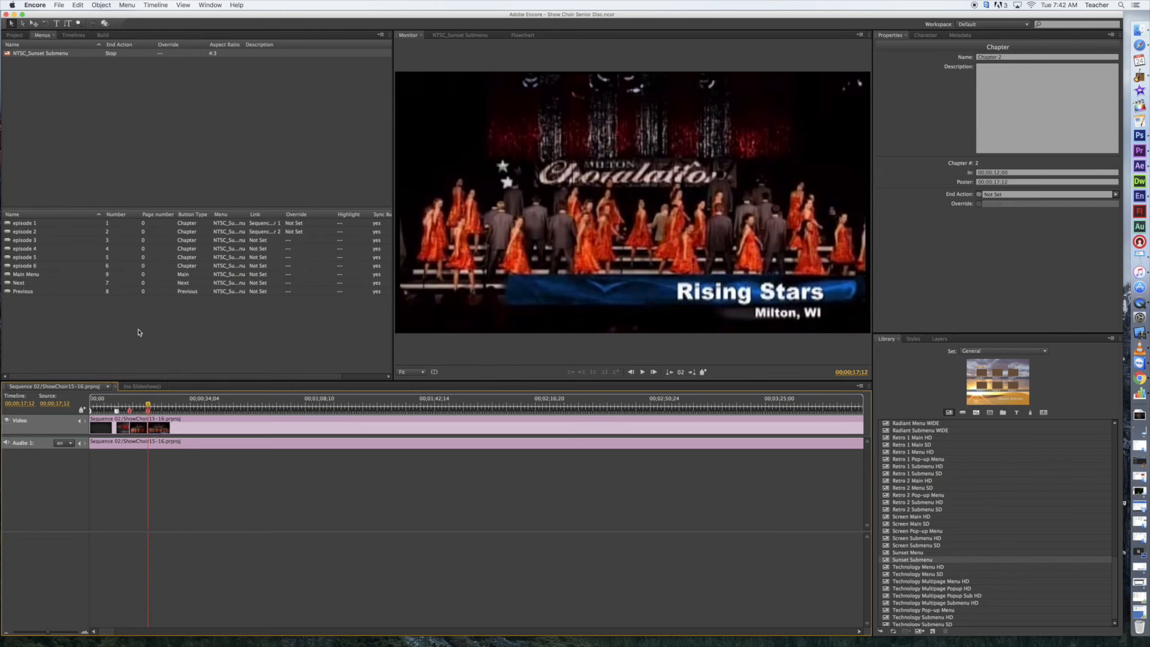
{"action": "left_click", "coordinate": [460, 35]}
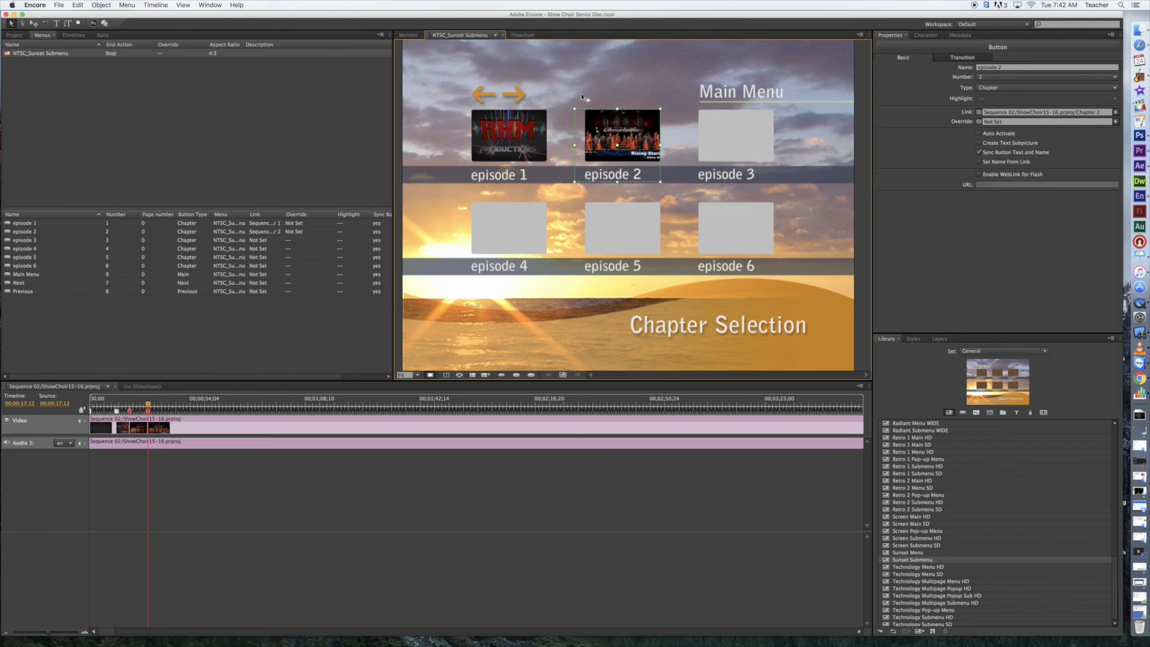
{"action": "mouse_move", "coordinate": [586, 97]}
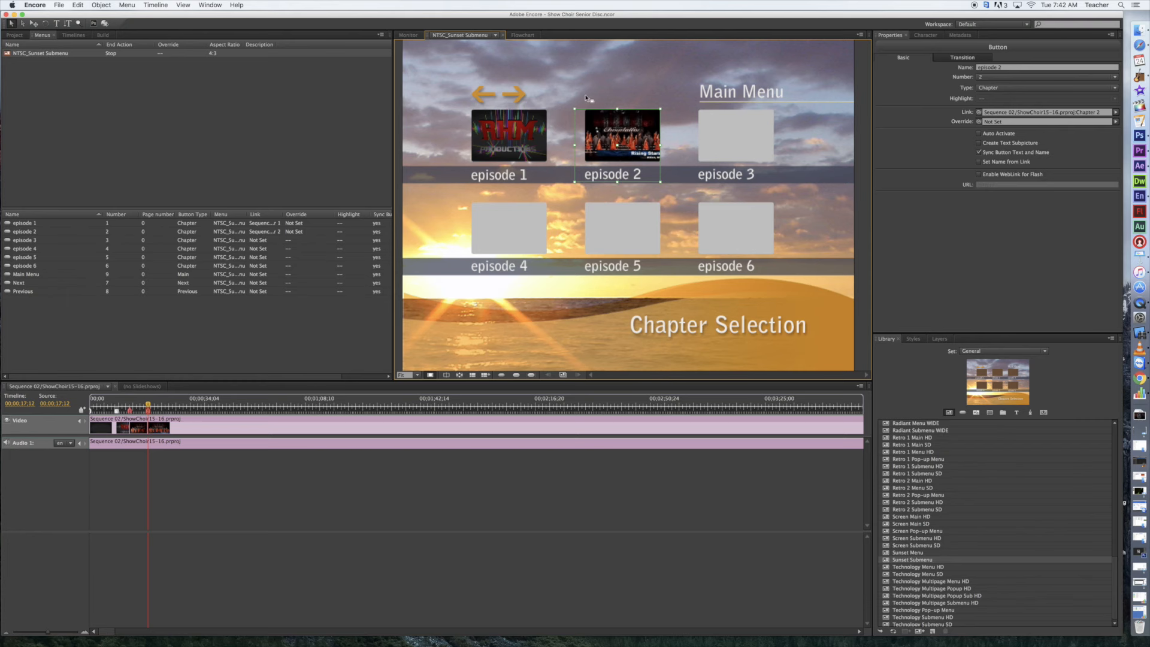
{"action": "mouse_move", "coordinate": [583, 96]}
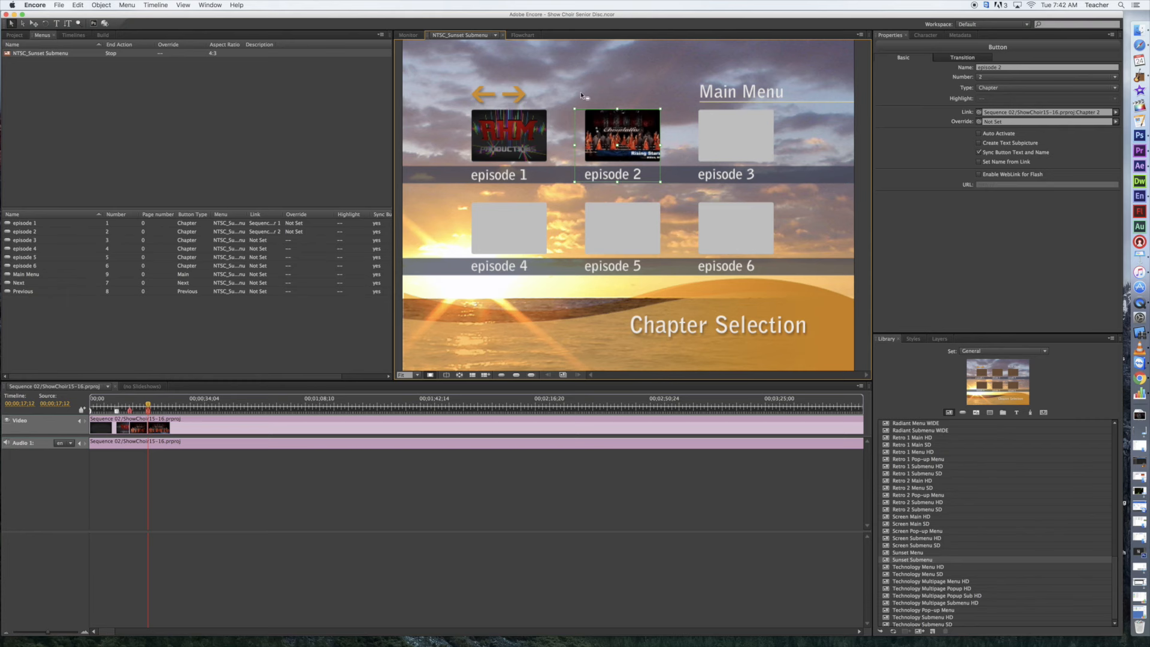